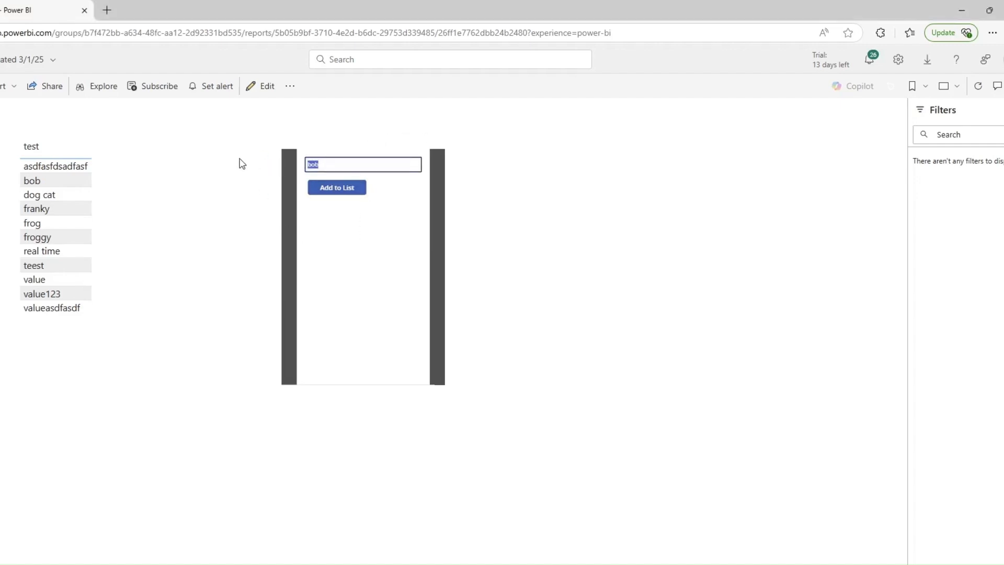
Add 'hello viewers' from the embedded app and refresh so it appears in the list
type("hello viewers")
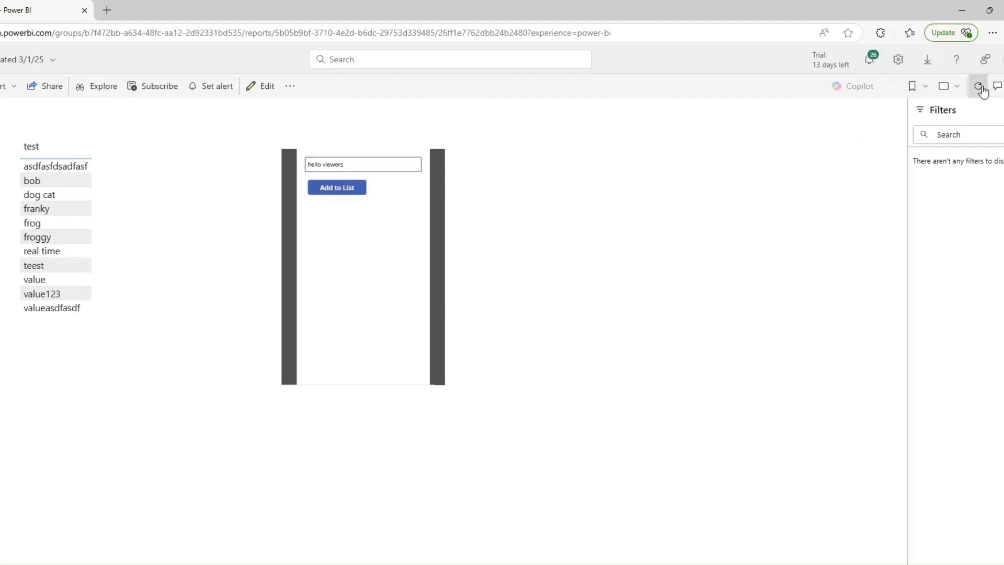
left_click(335, 187)
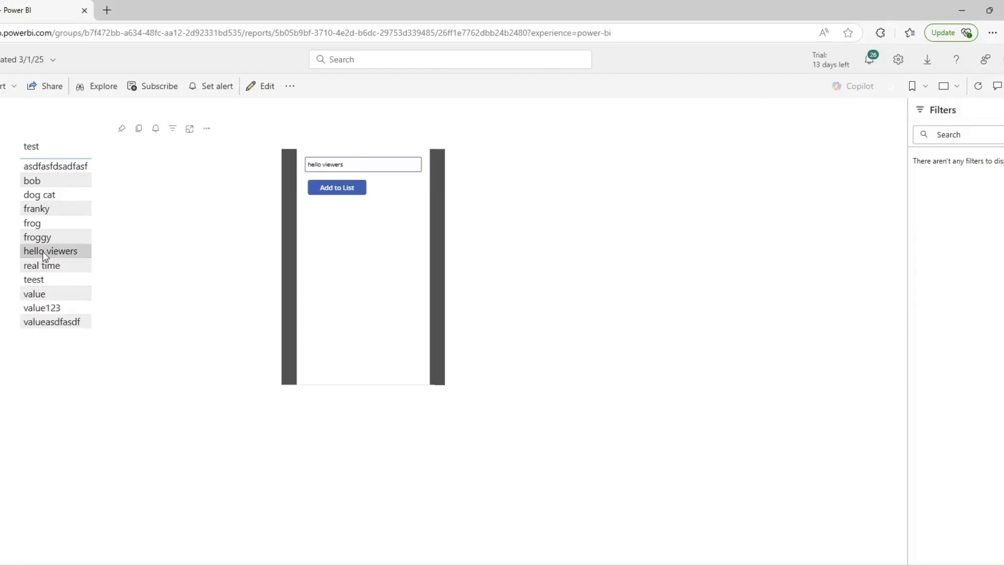
left_click(362, 164)
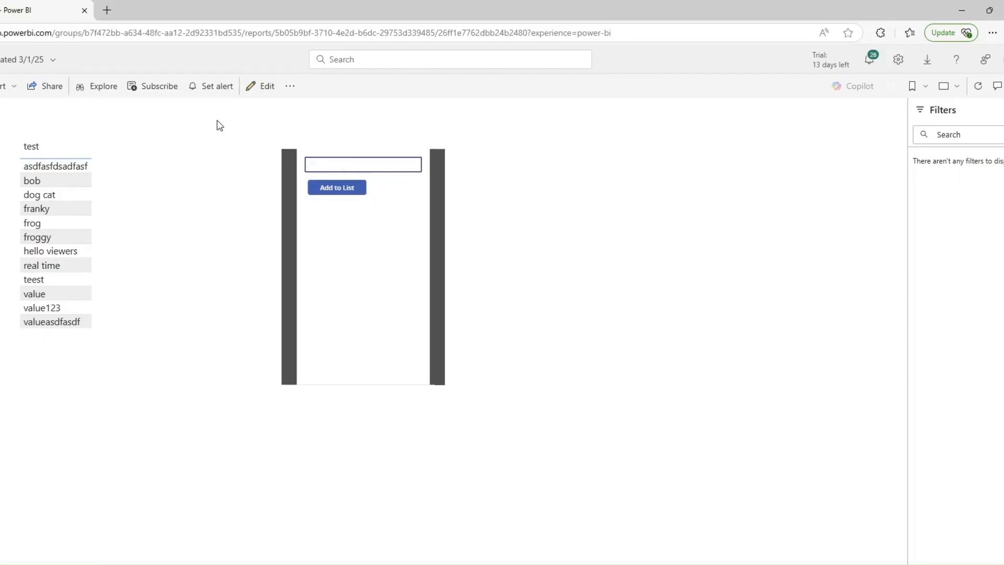
Enter 'bob is my uncle' as the next entry and refresh the report
type("bob is my u")
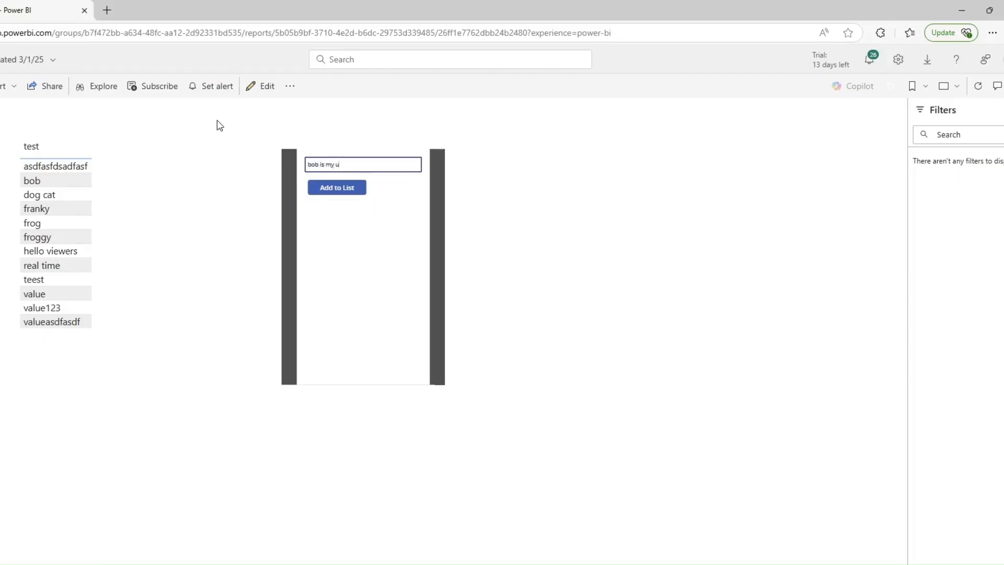
type("ncle")
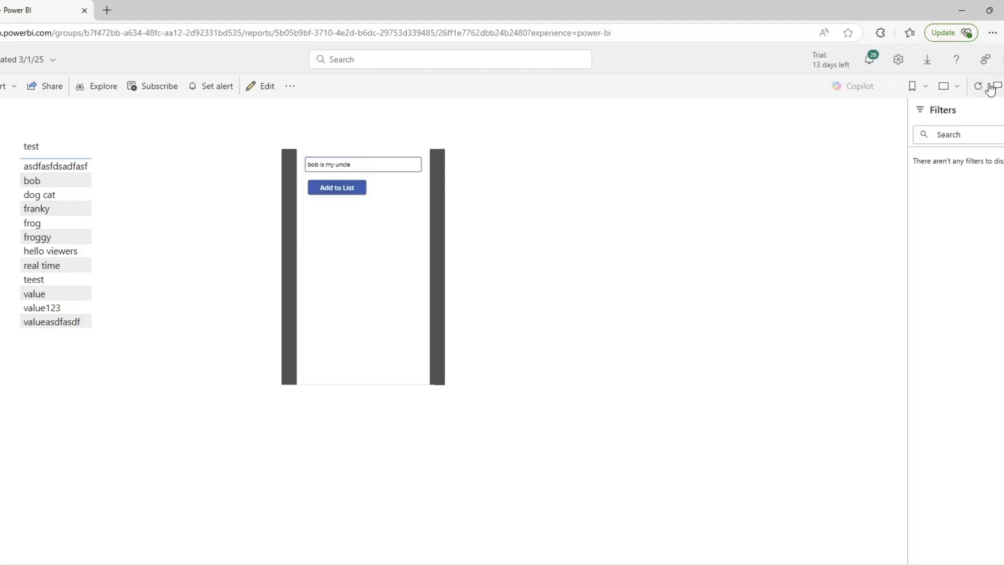
left_click(335, 187)
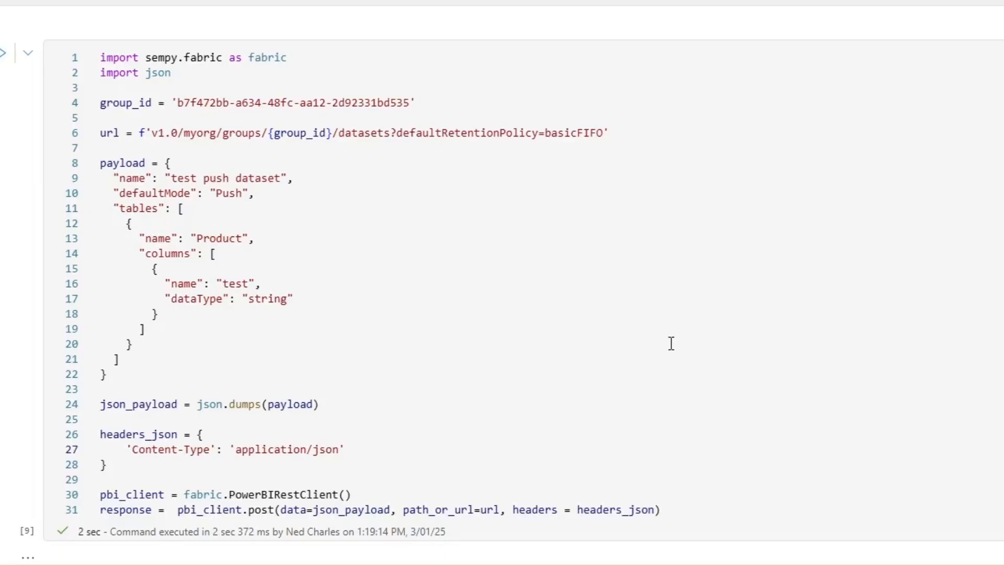
mouse_move(325, 218)
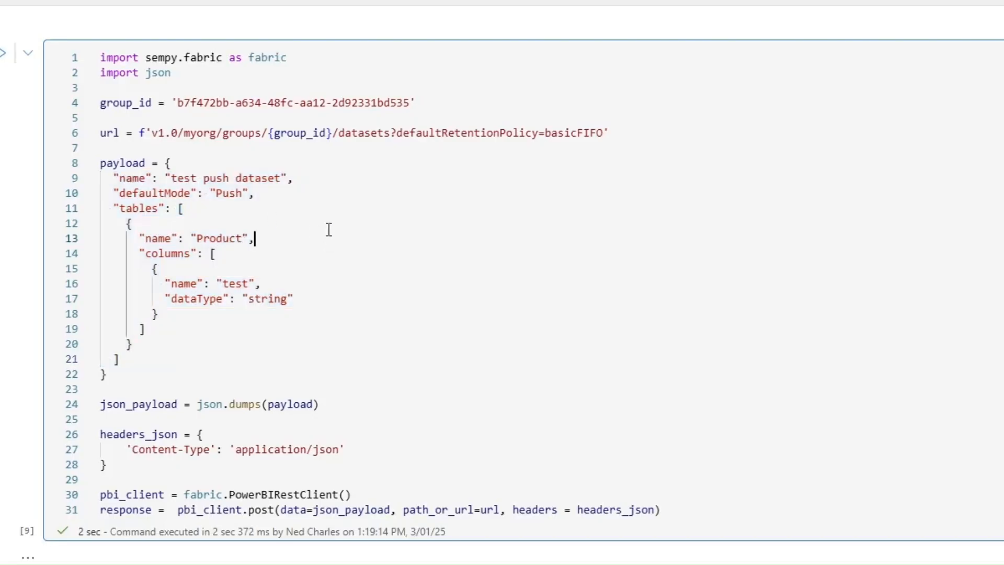
mouse_move(351, 132)
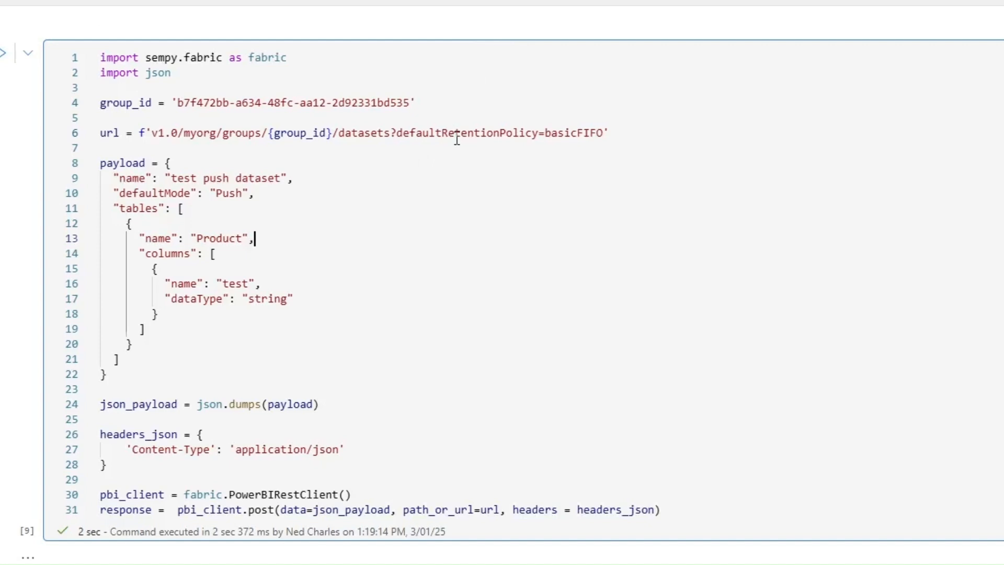
left_click(368, 133)
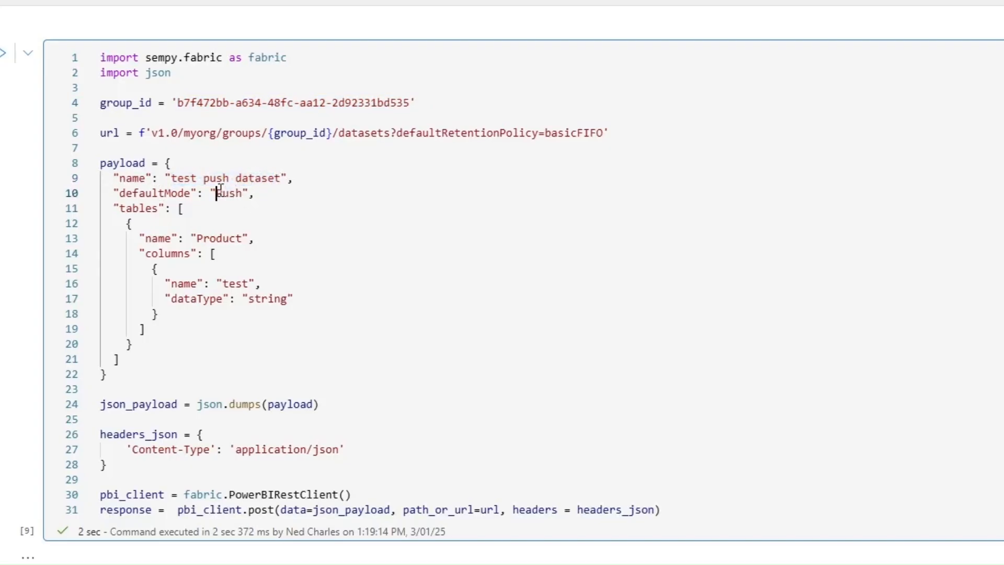
double_click(233, 193)
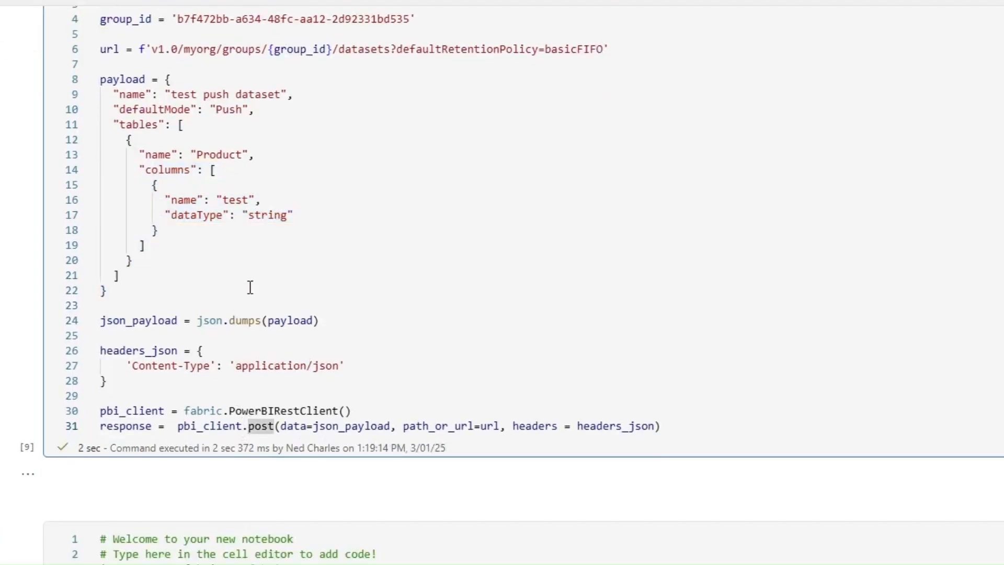
mouse_move(514, 178)
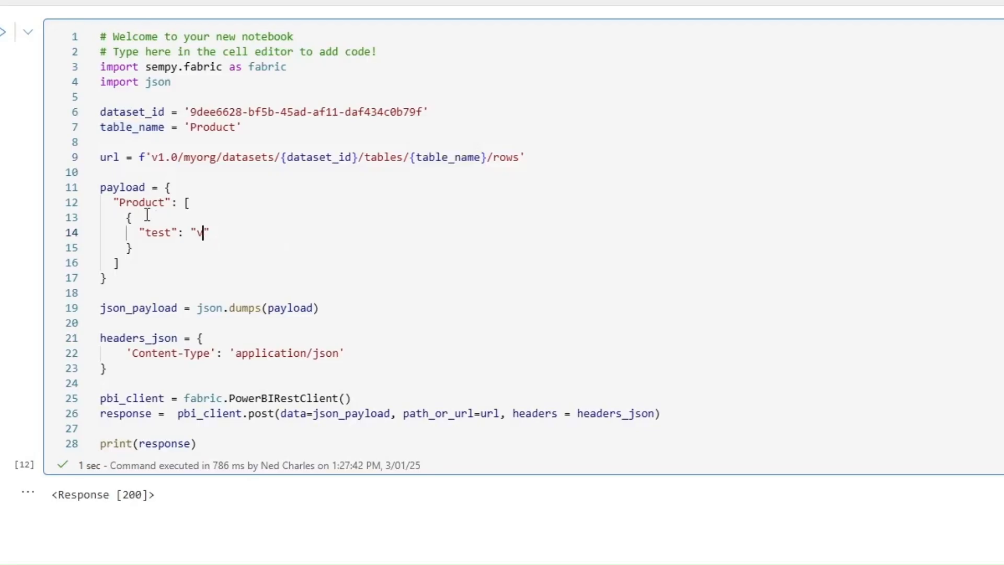
Replace the payload's 'test' value with 'my viewers are the best'
type("my view")
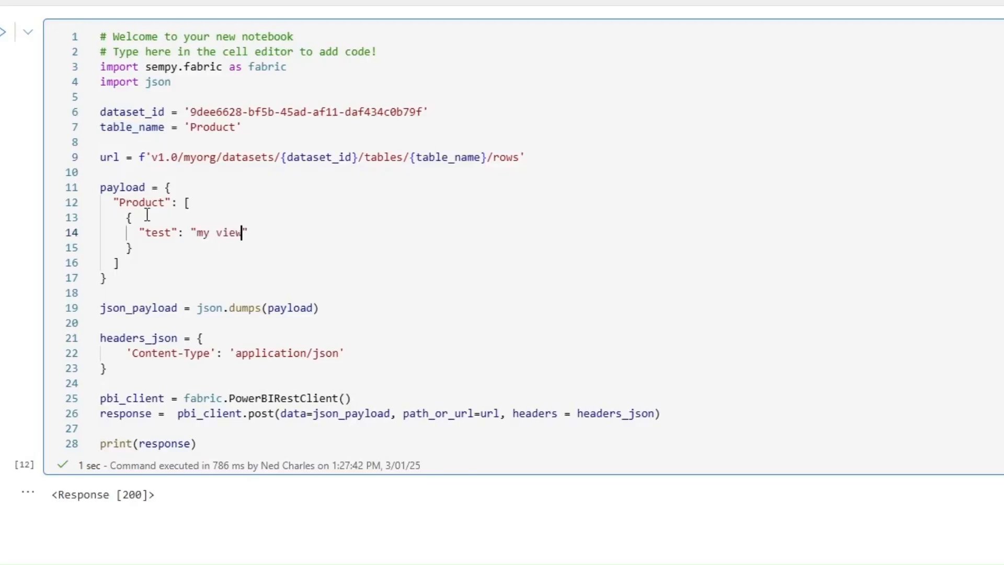
type("ers are the b")
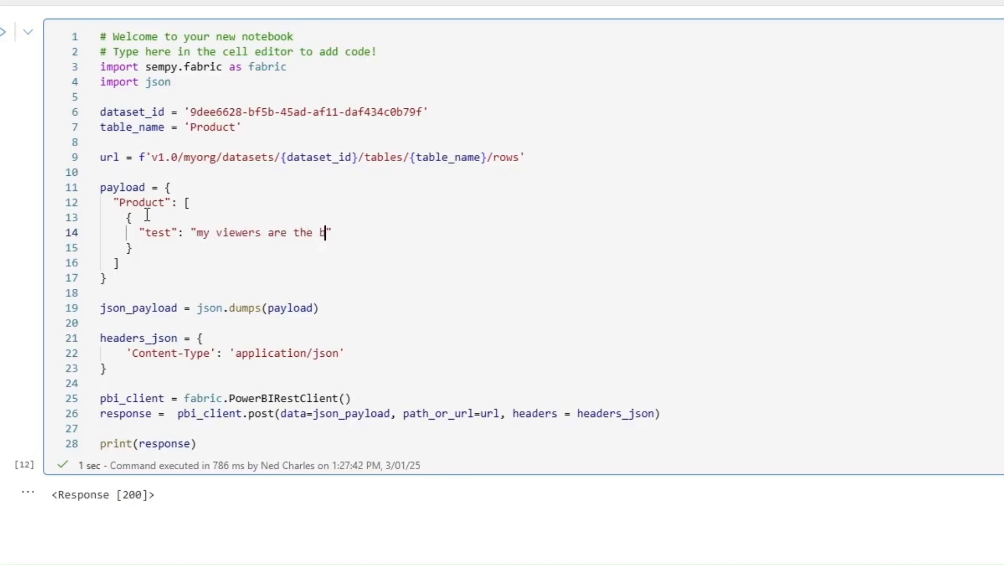
type("est")
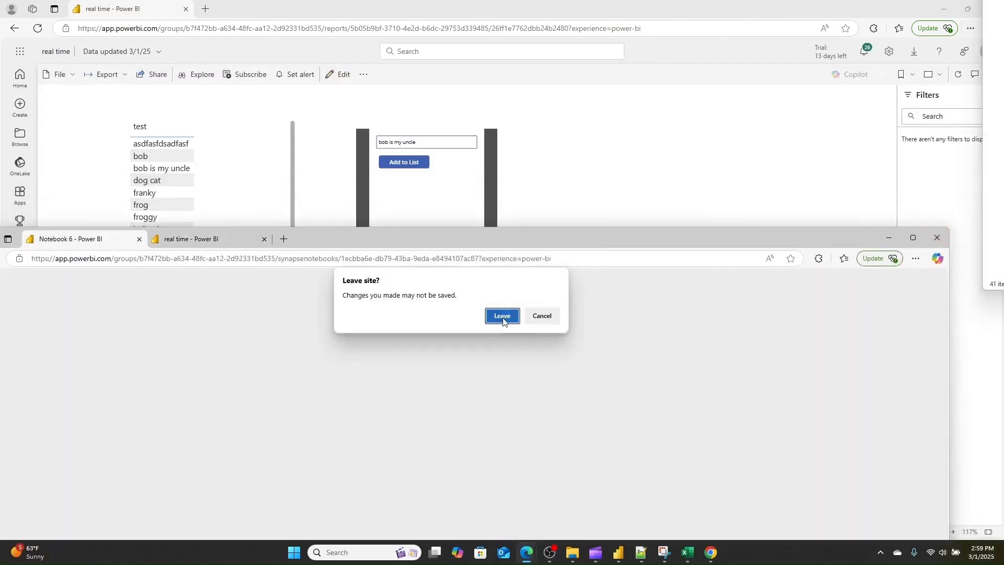
Leave the notebook and submit 'bob is my uncle' so the report lists both new rows
left_click(502, 318)
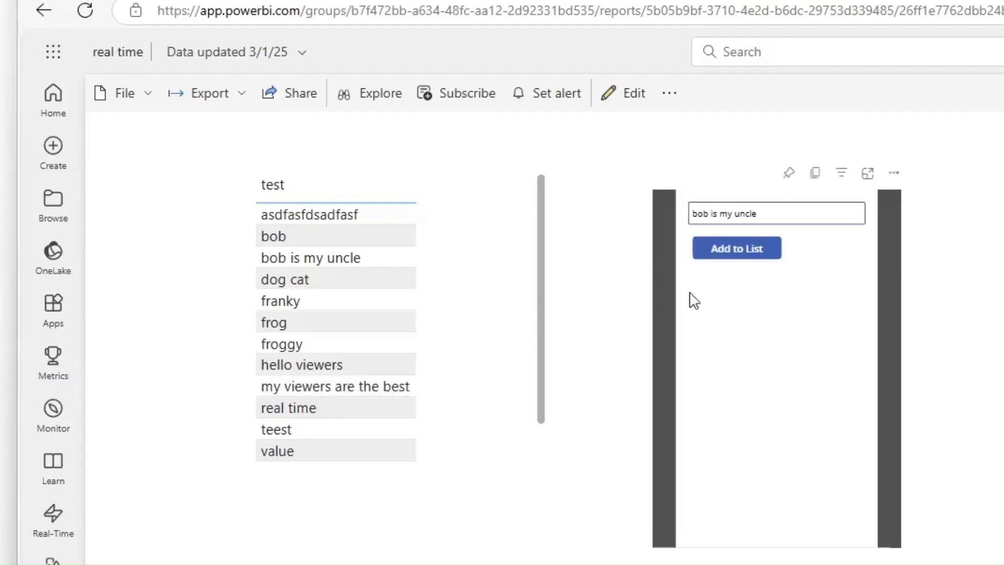
mouse_move(892, 215)
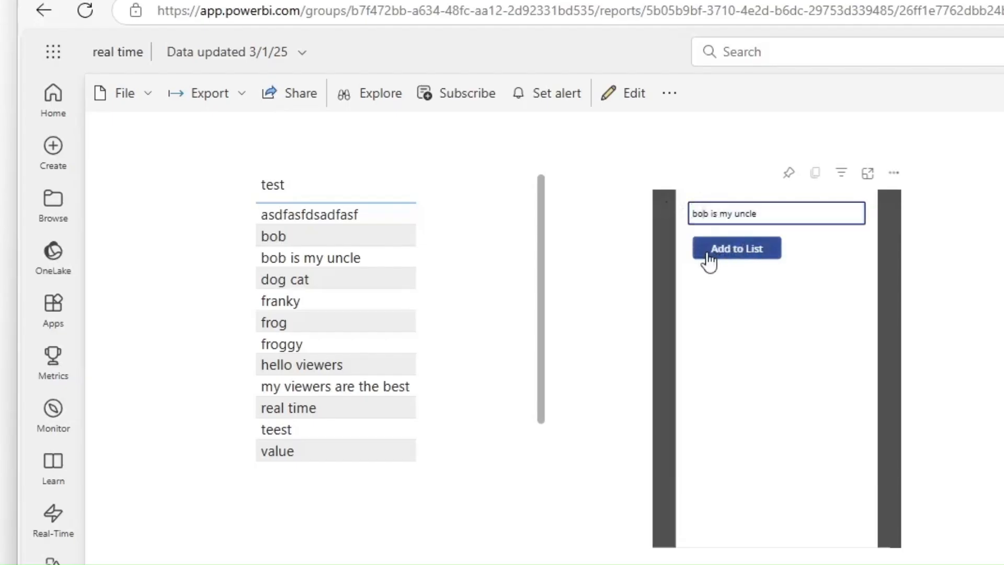
left_click(735, 248)
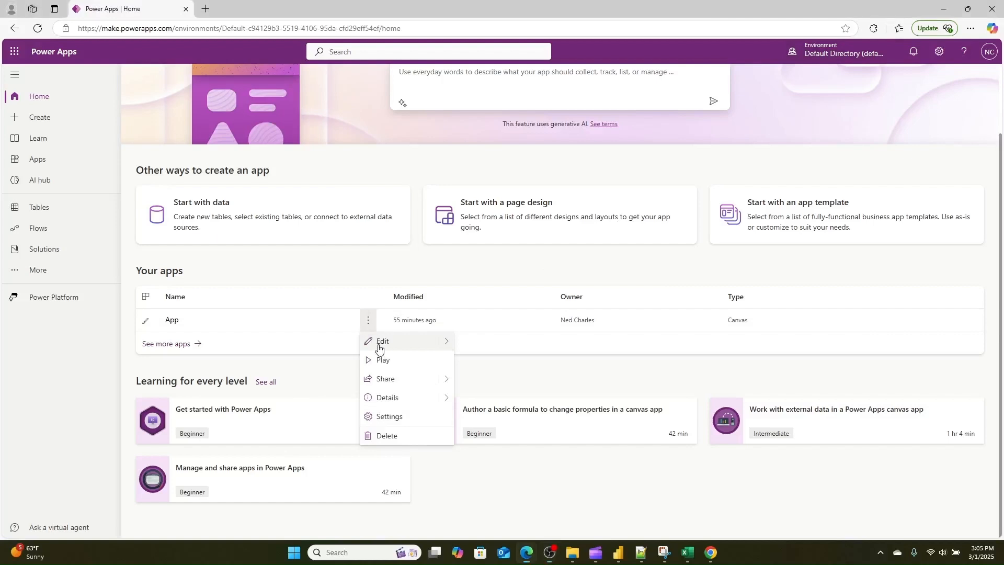
Edit the canvas app and show its connected Power Automate flows
left_click(383, 340)
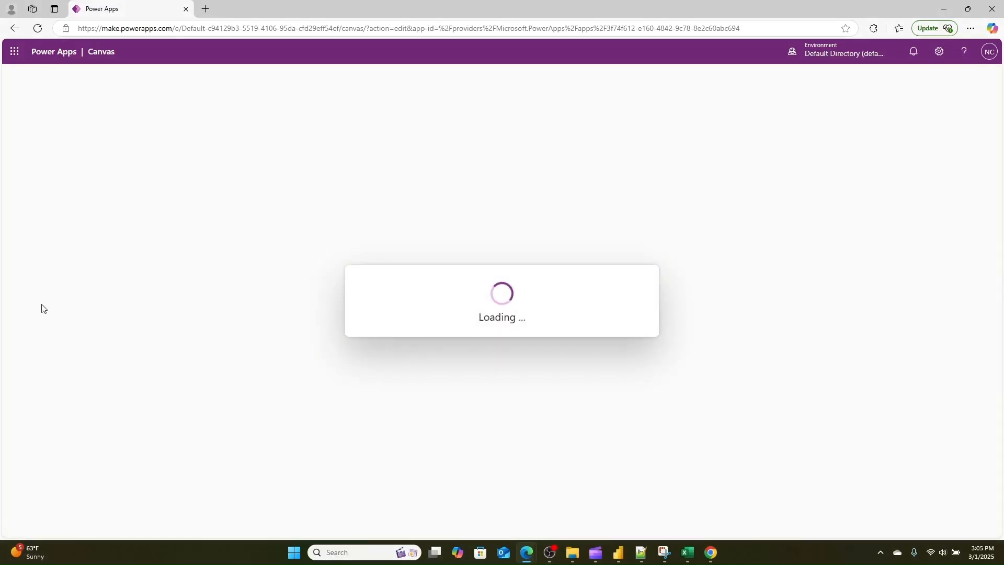
mouse_move(238, 155)
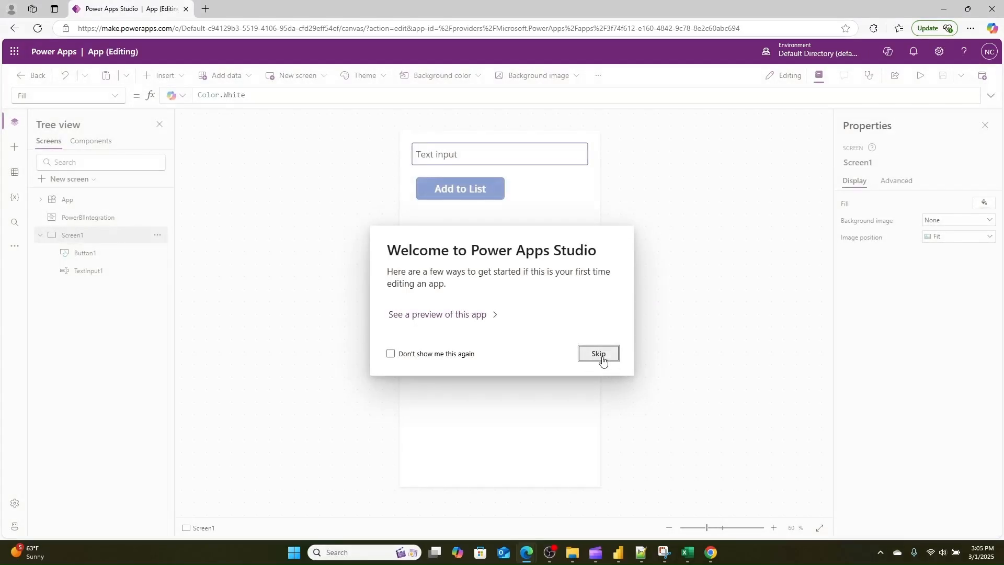
left_click(597, 353)
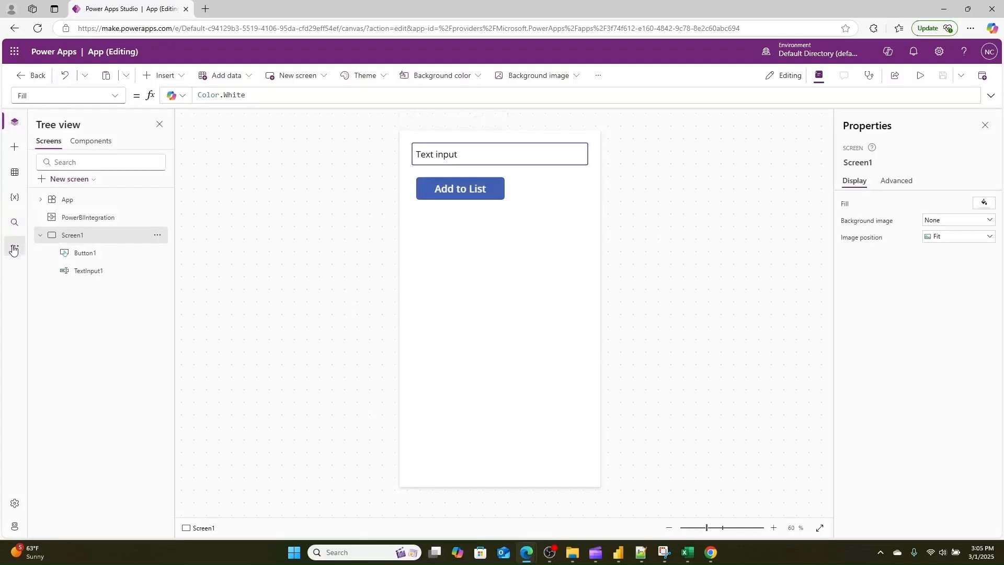
left_click(14, 247)
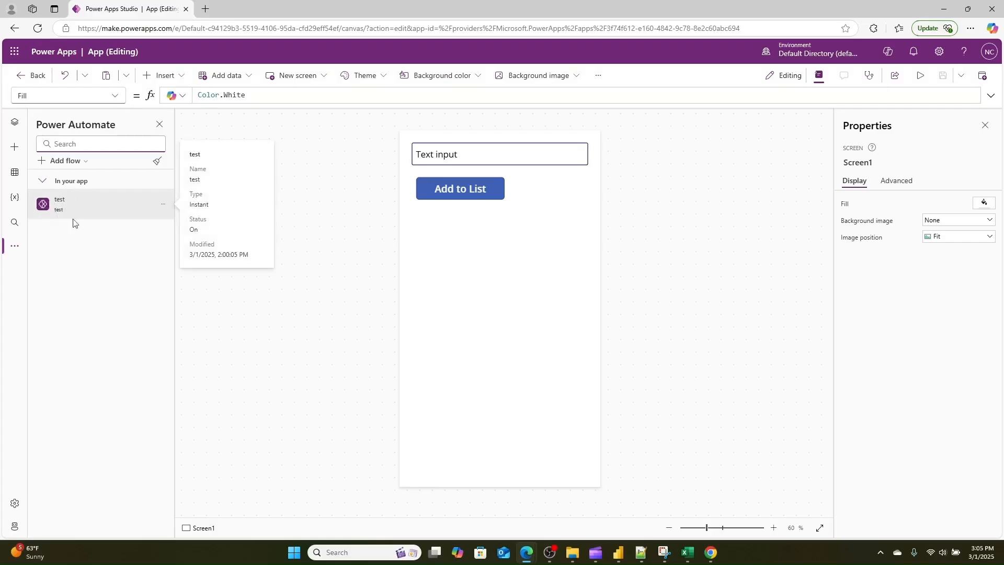
Inspect Button1's OnSelect formula calling the test flow, then open that flow for editing
left_click(459, 188)
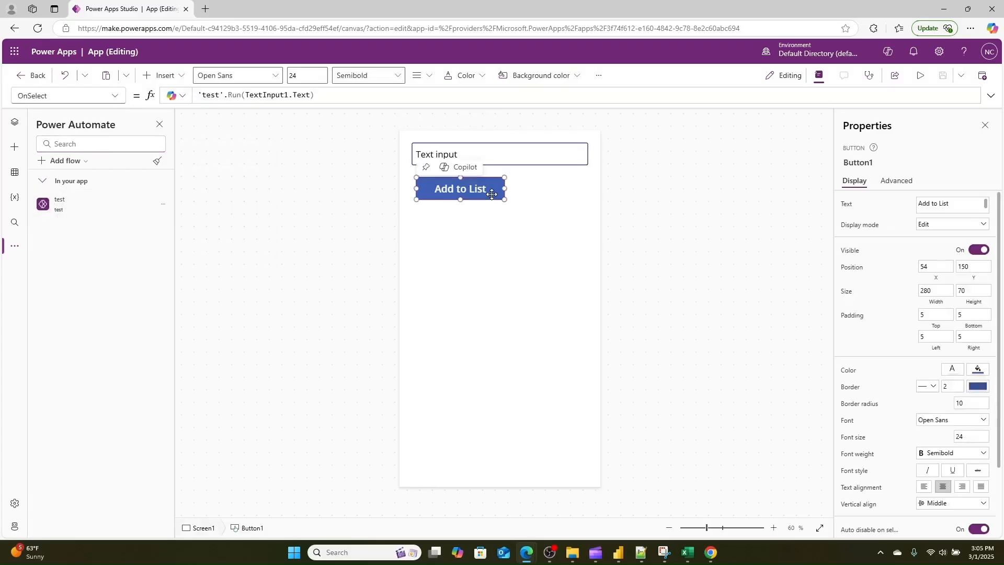
left_click(896, 180)
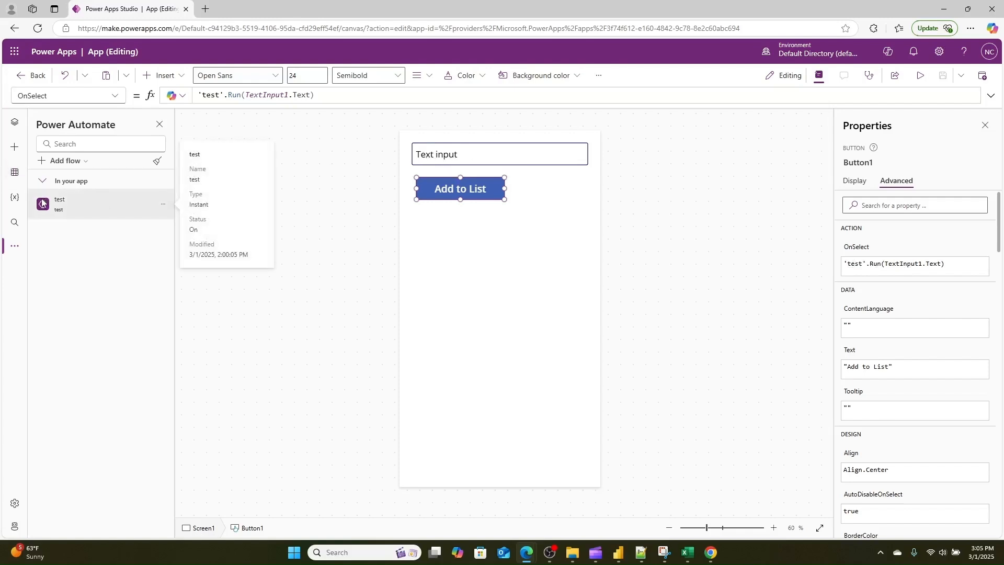
left_click(164, 204)
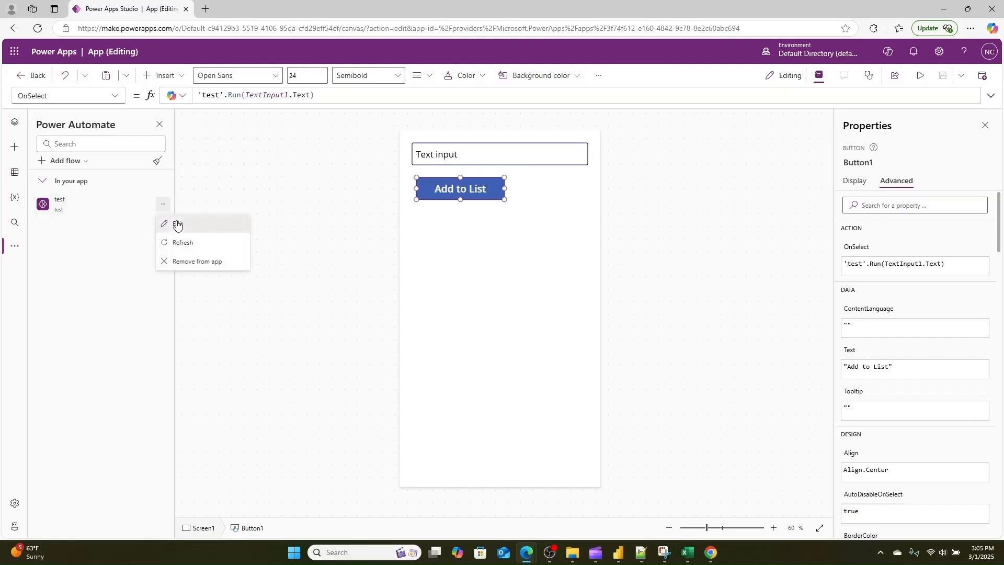
left_click(178, 224)
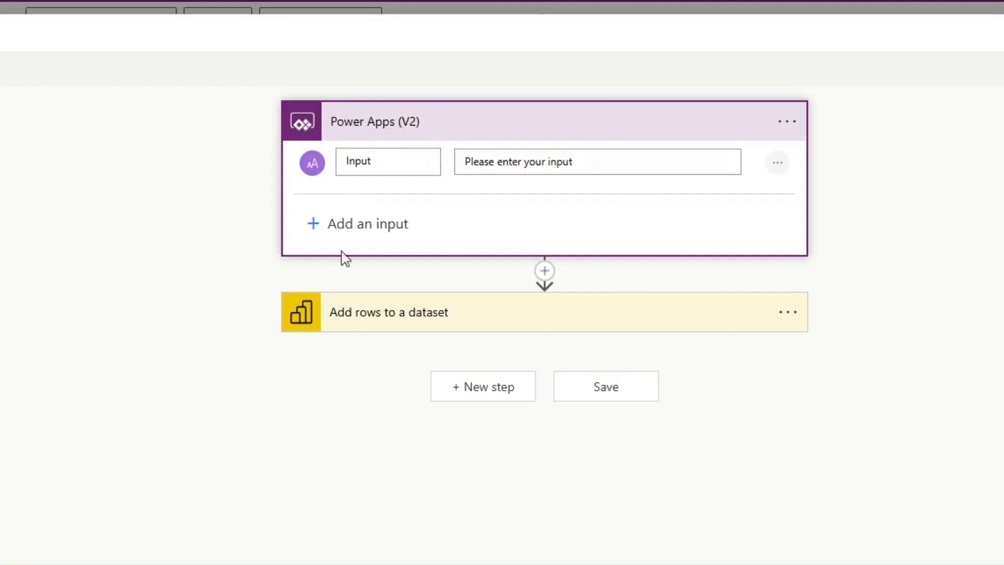
Expand 'Add rows to a dataset' showing Developer workspace, test push dataset, Product table, Input mapped to test
left_click(389, 312)
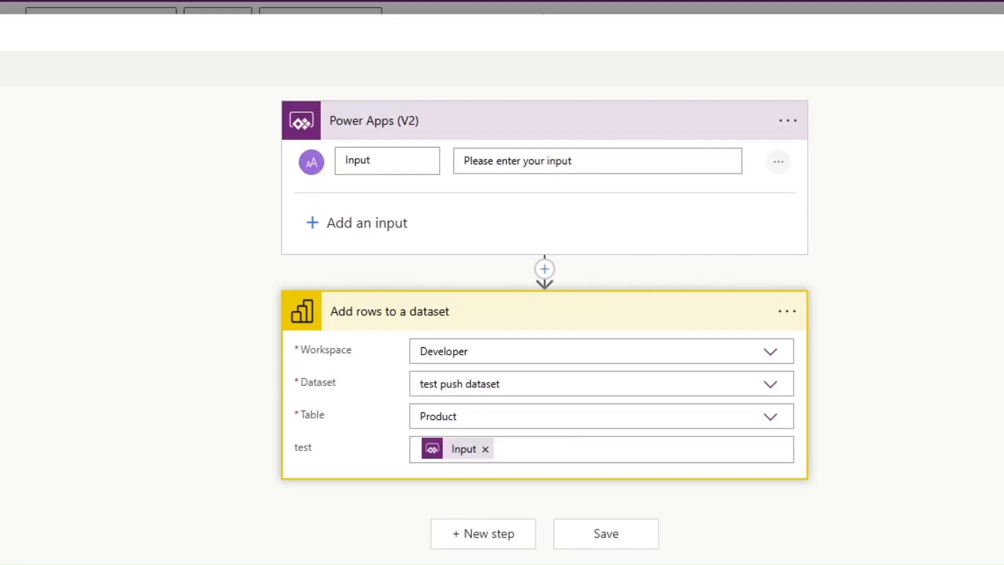
mouse_move(851, 462)
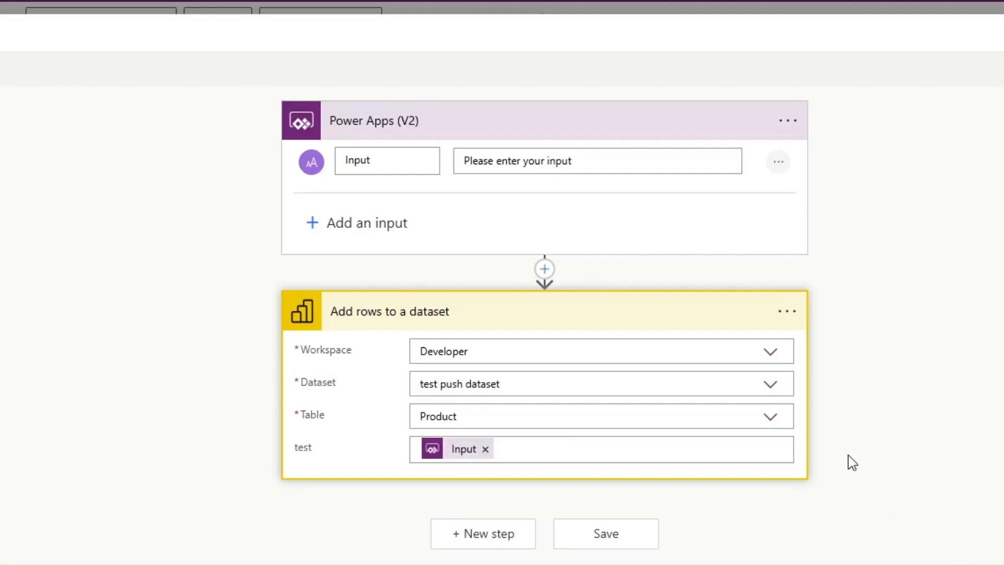